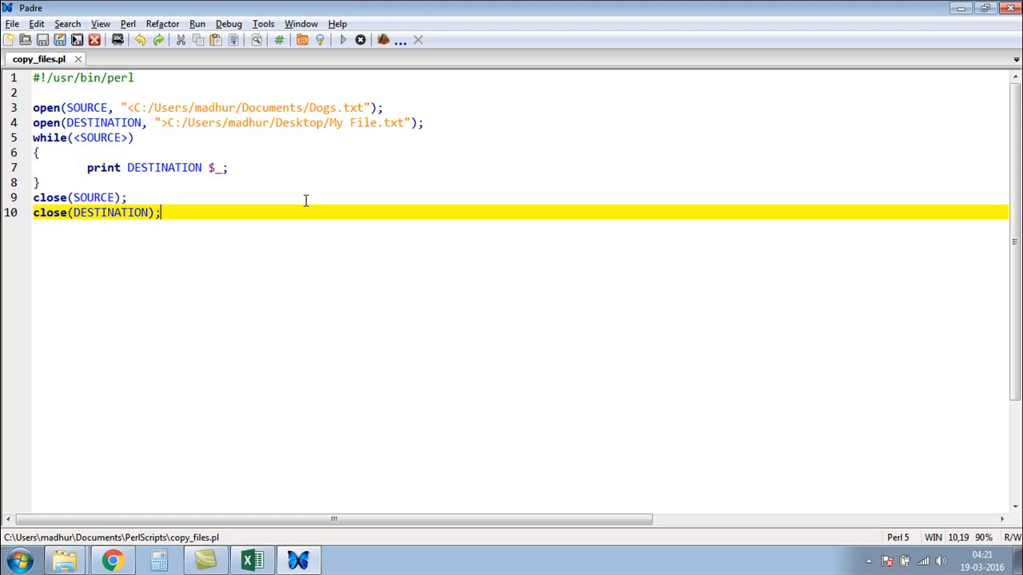
pyautogui.moveTo(54, 92)
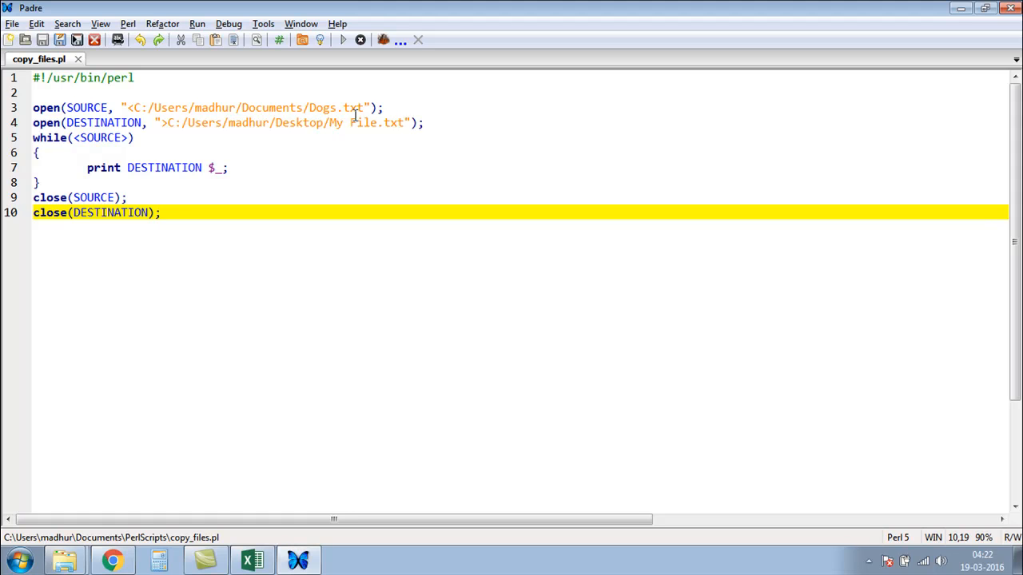
pyautogui.moveTo(300, 102)
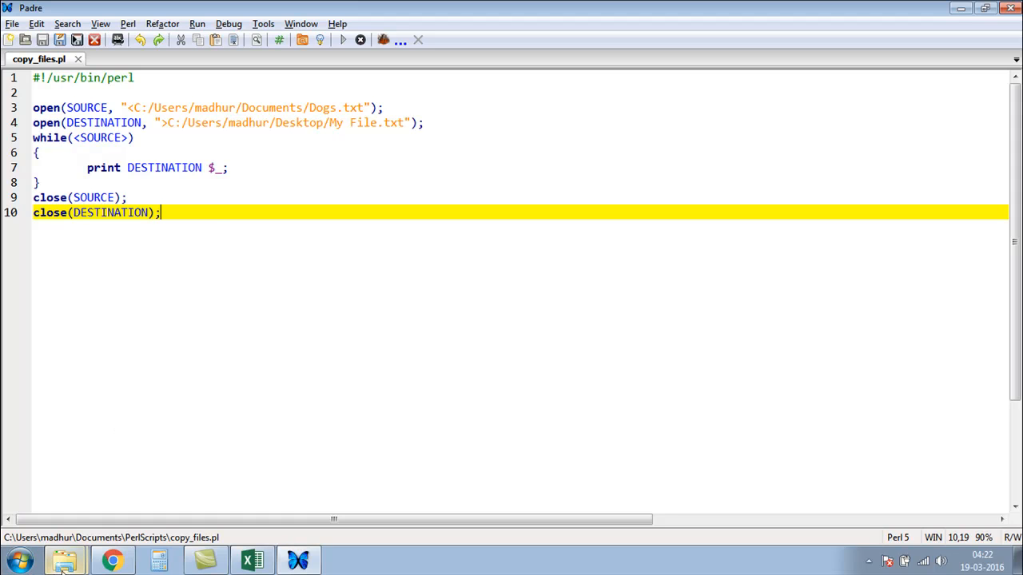
# - View the Dogs.txt lyrics from the Documents library in Notepad, then close it
pyautogui.click(65, 559)
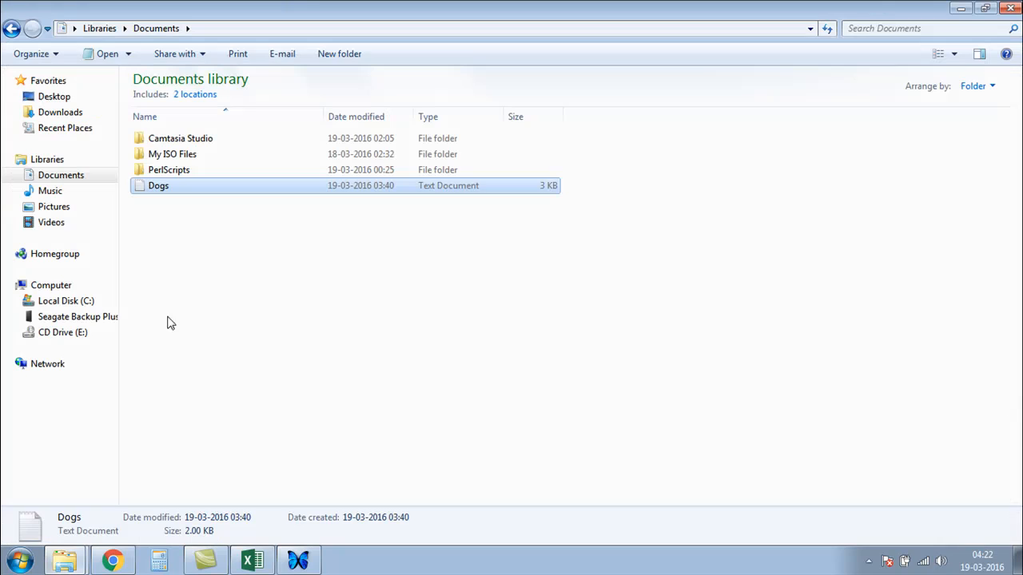
pyautogui.doubleClick(159, 185)
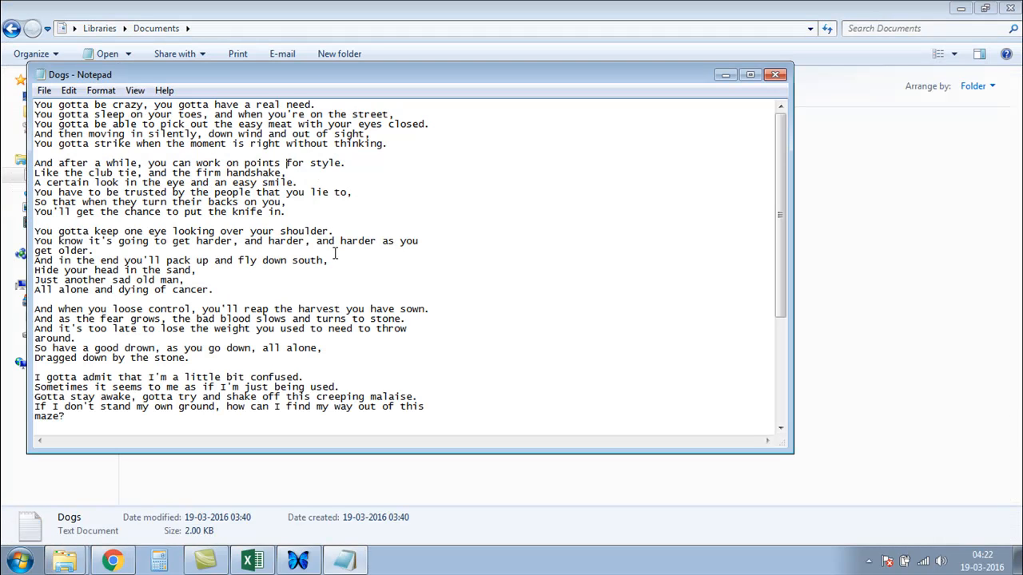
pyautogui.moveTo(307, 220)
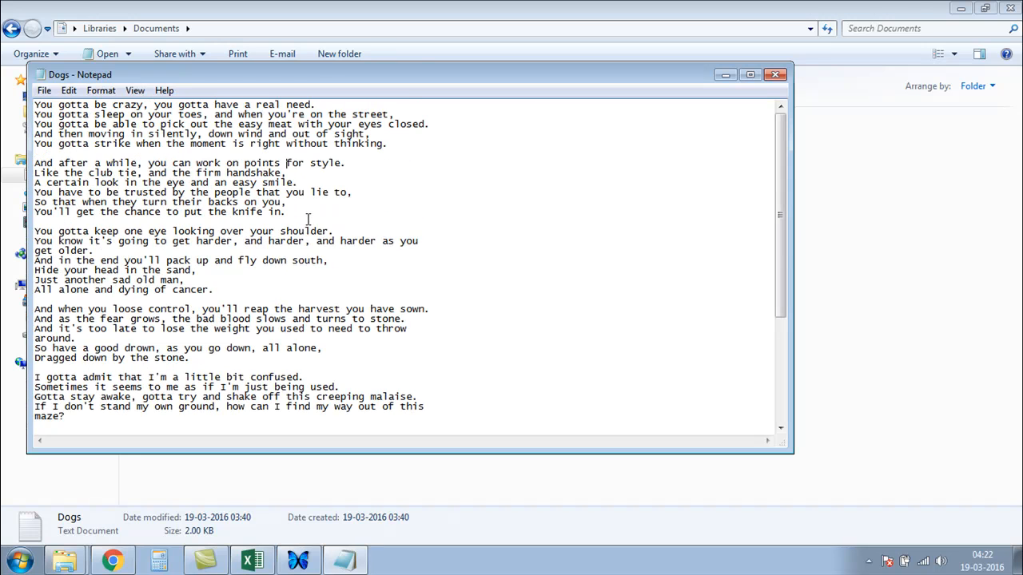
pyautogui.moveTo(774, 75)
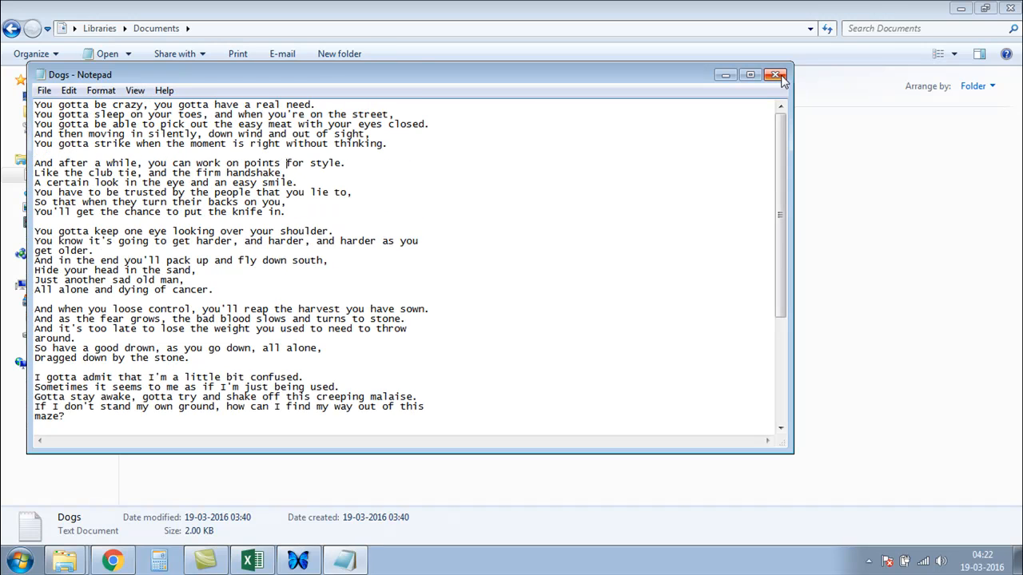
pyautogui.moveTo(774, 75)
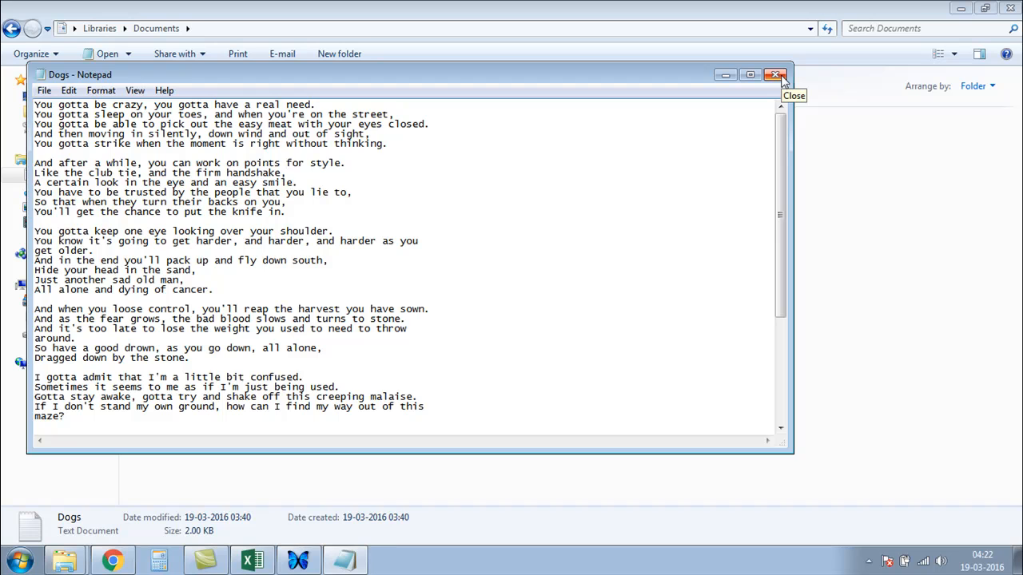
pyautogui.click(774, 76)
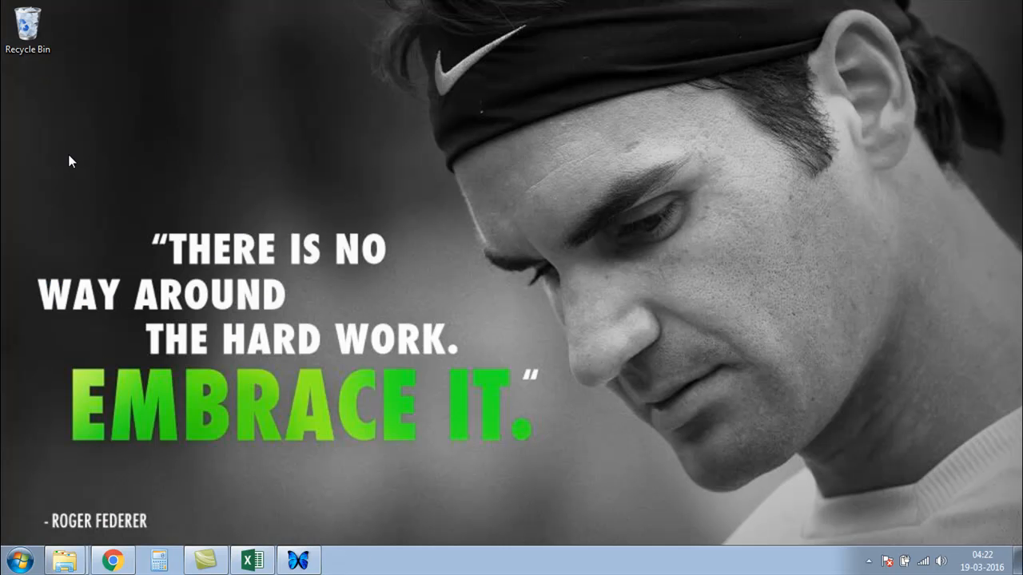
pyautogui.moveTo(64, 125)
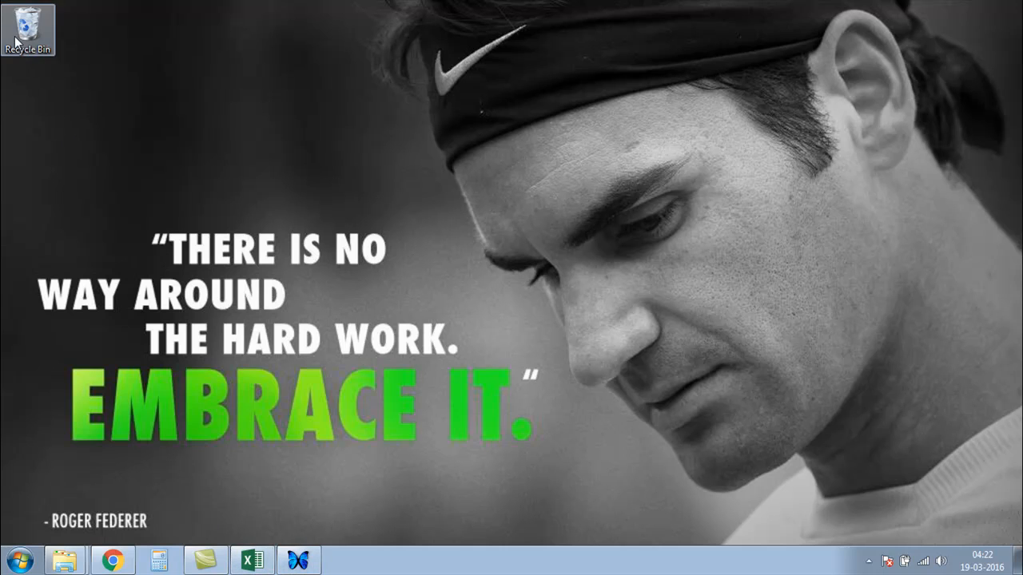
pyautogui.moveTo(253, 559)
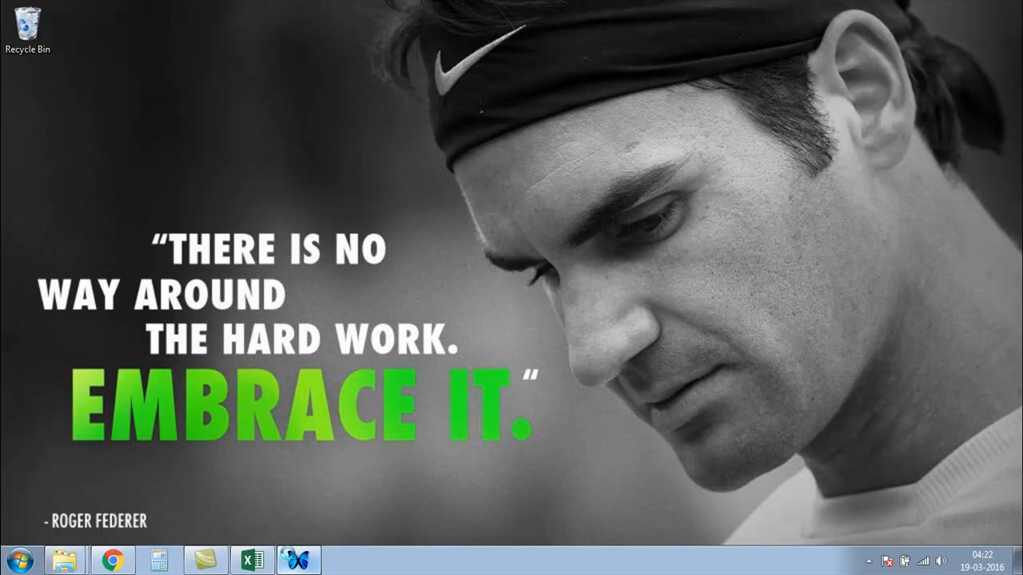
# - Return to the copy_files.pl script in Padre from the taskbar
pyautogui.click(297, 559)
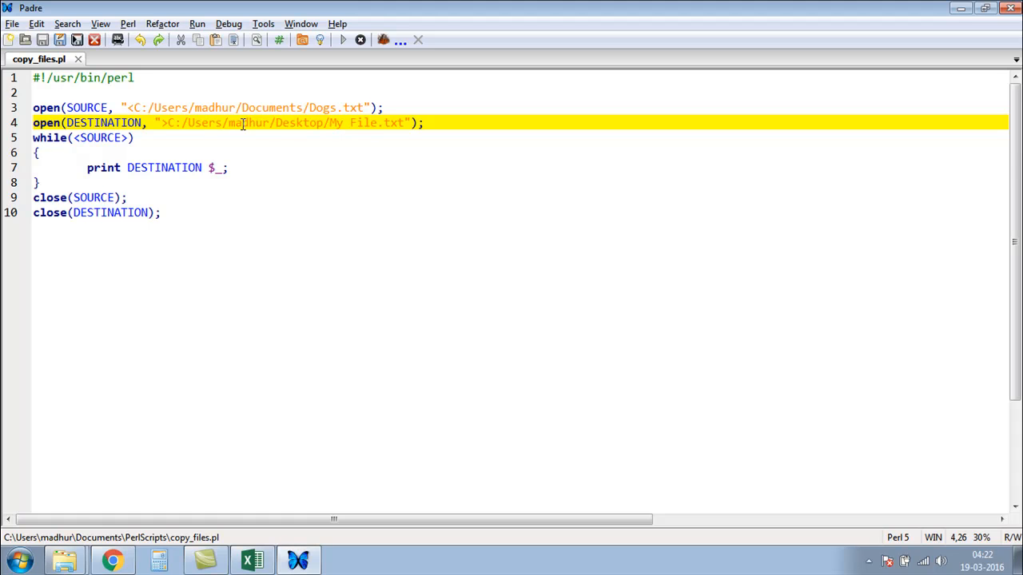
pyautogui.moveTo(365, 133)
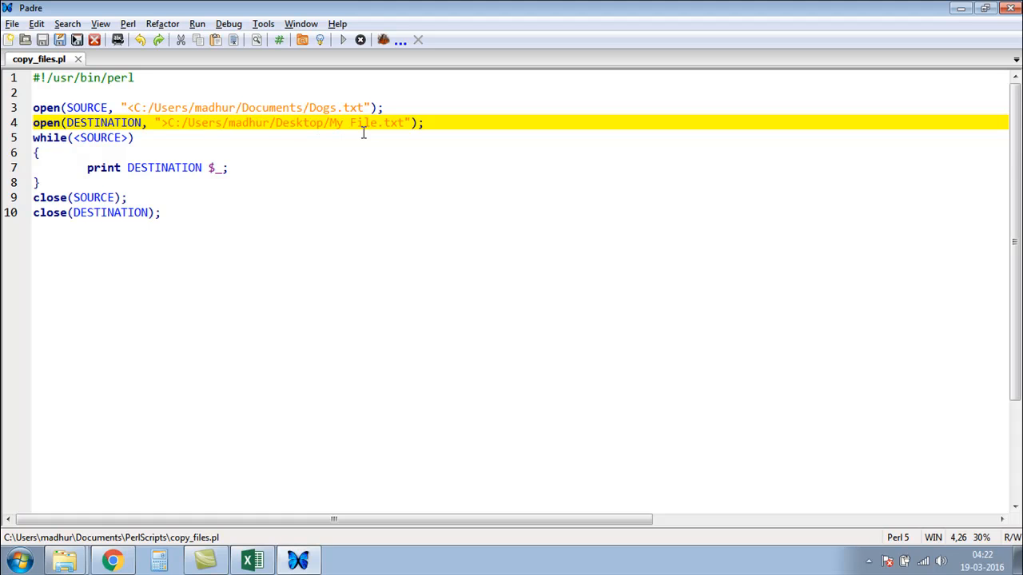
# - Mark the script line that opens the destination Desktop/My File.txt for writing
pyautogui.click(209, 121)
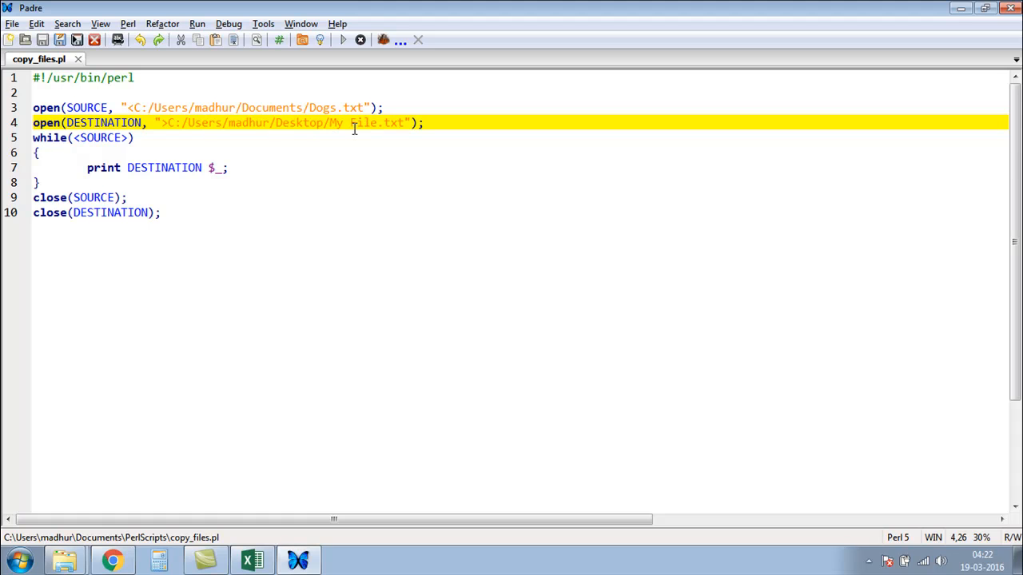
pyautogui.moveTo(206, 120)
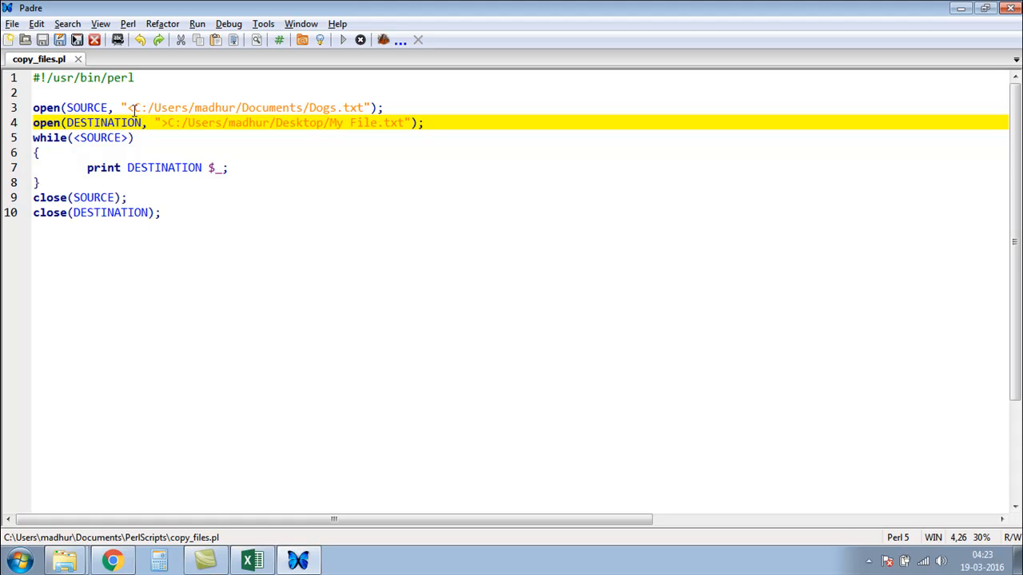
pyautogui.moveTo(131, 108)
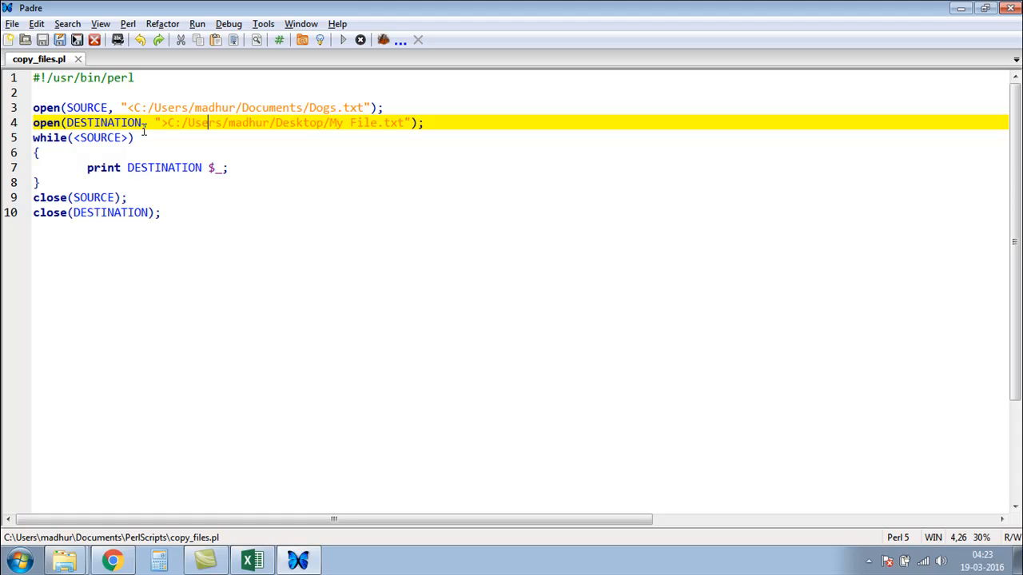
pyautogui.moveTo(357, 128)
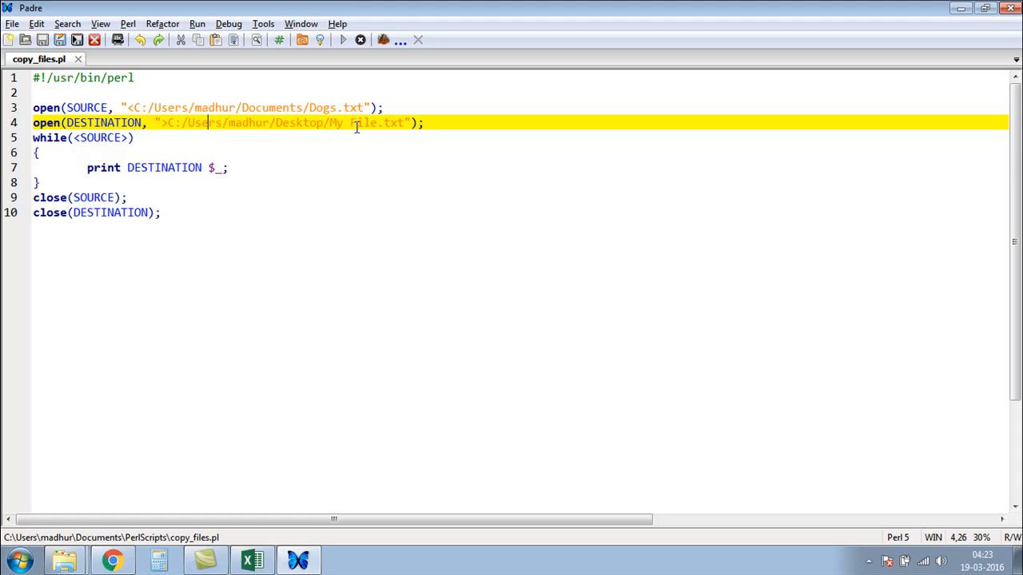
pyautogui.moveTo(291, 122)
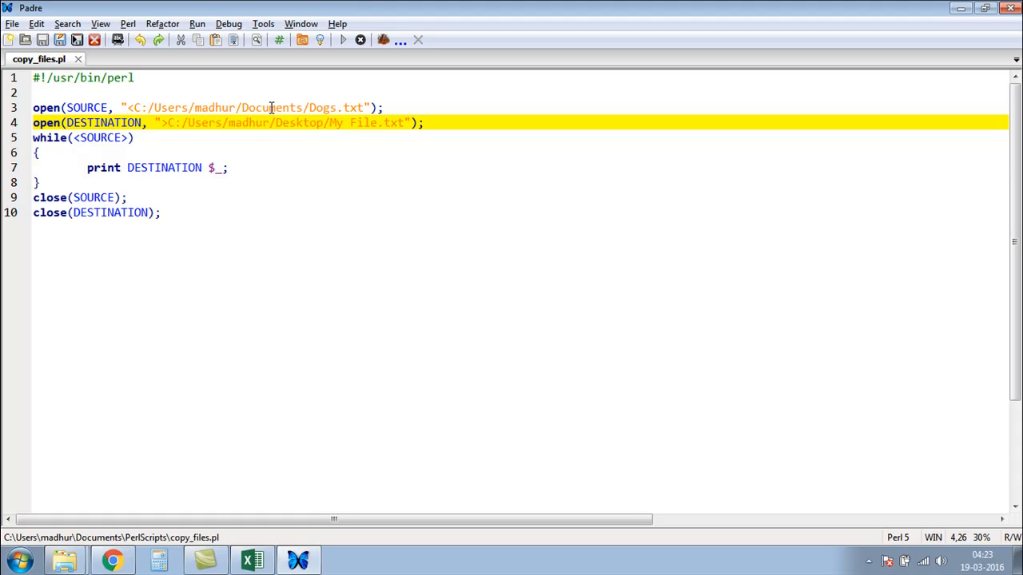
pyautogui.moveTo(215, 183)
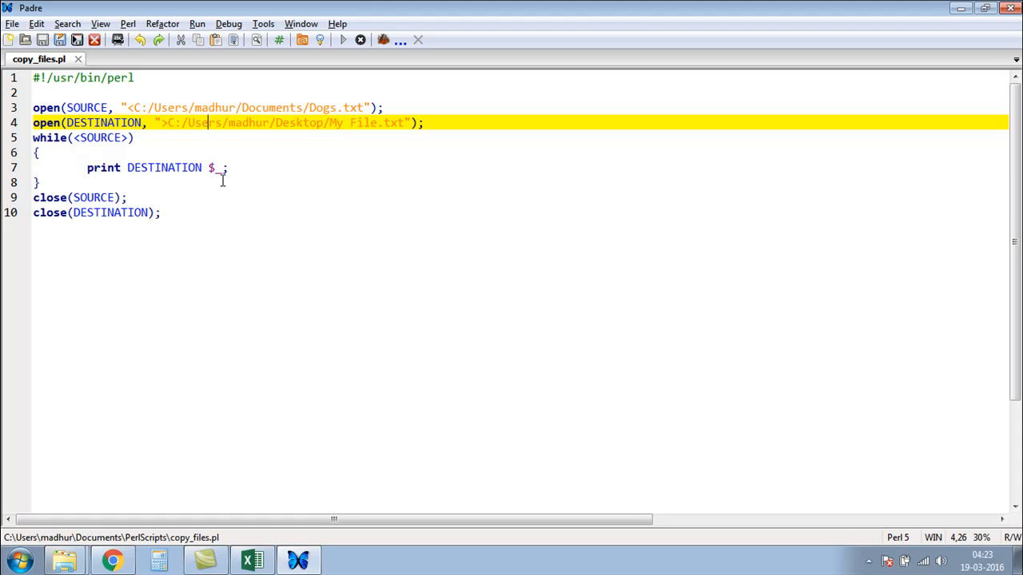
pyautogui.moveTo(197, 168)
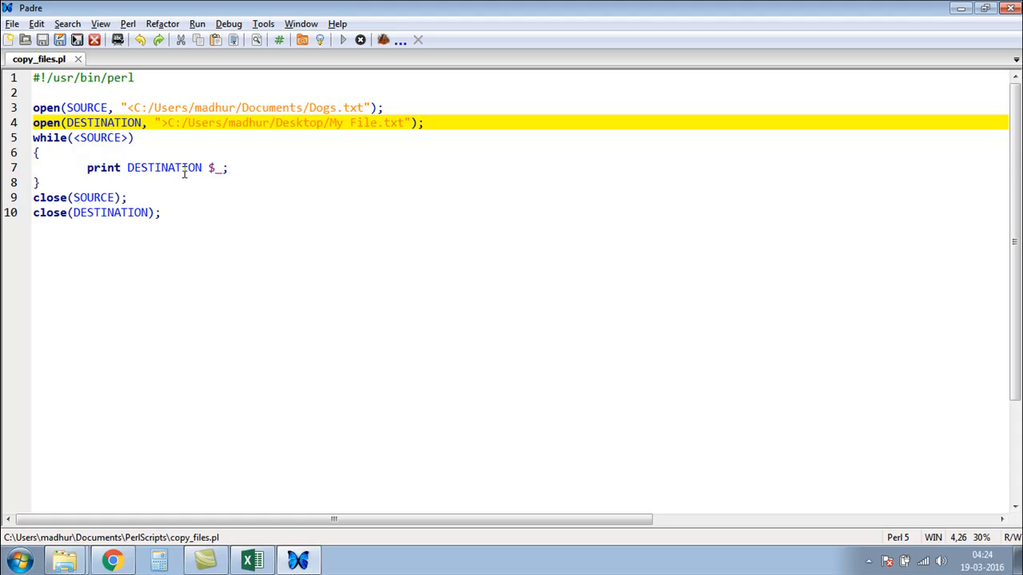
pyautogui.moveTo(221, 160)
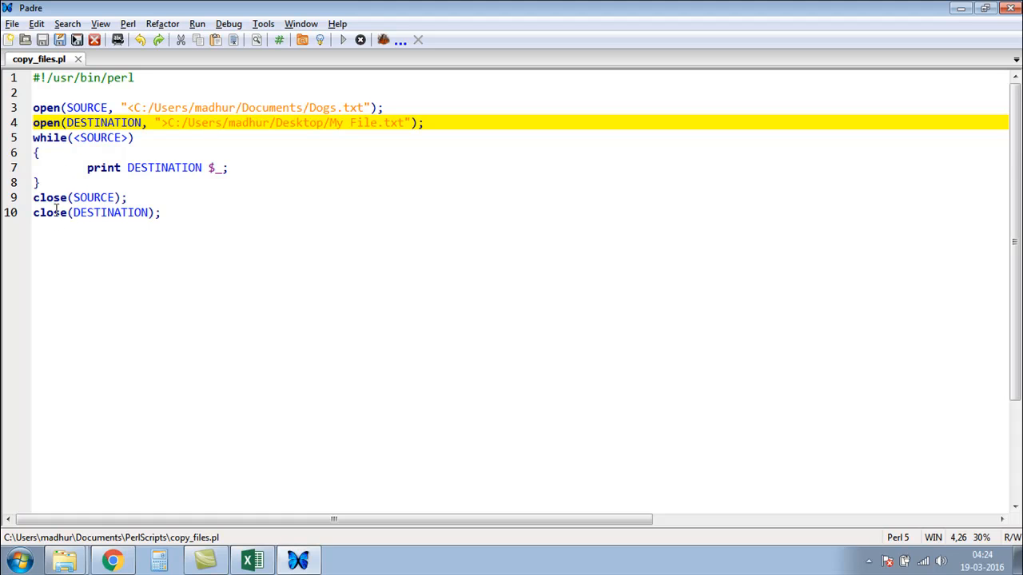
pyautogui.moveTo(152, 226)
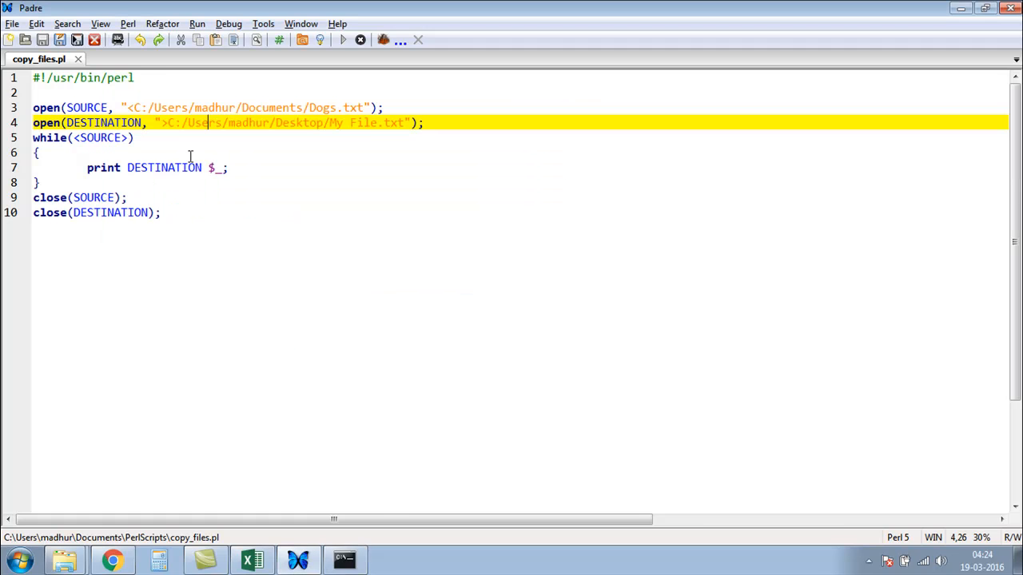
# - Confirm My File.txt on the desktop holds the copied Dogs lyrics, then return to Padre
pyautogui.click(962, 8)
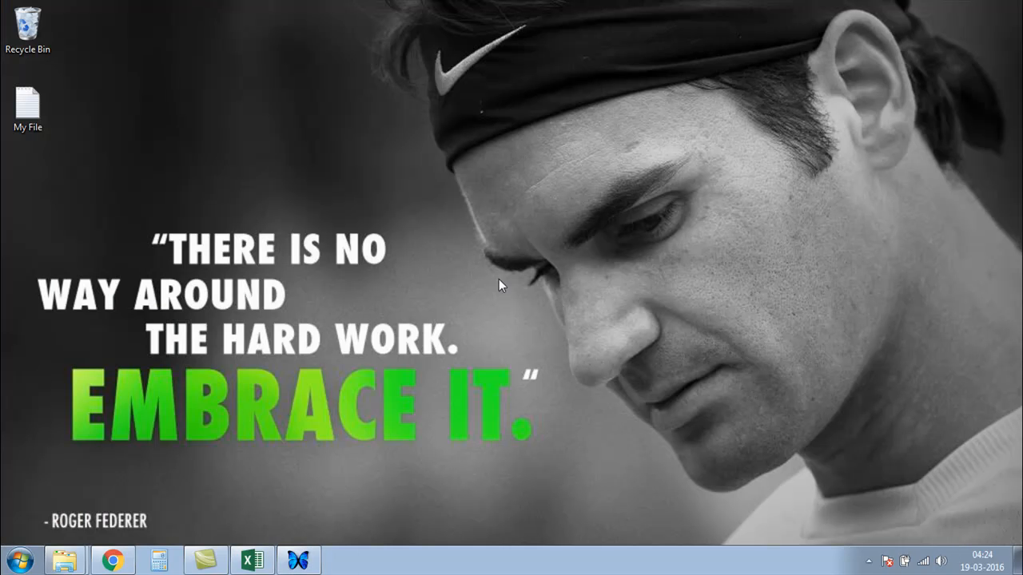
pyautogui.moveTo(27, 105)
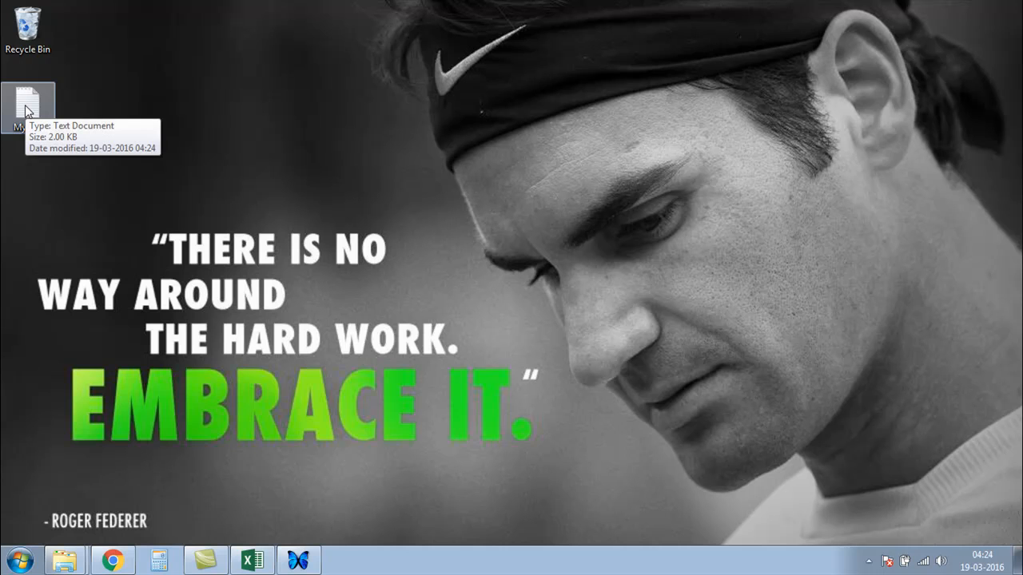
pyautogui.moveTo(157, 136)
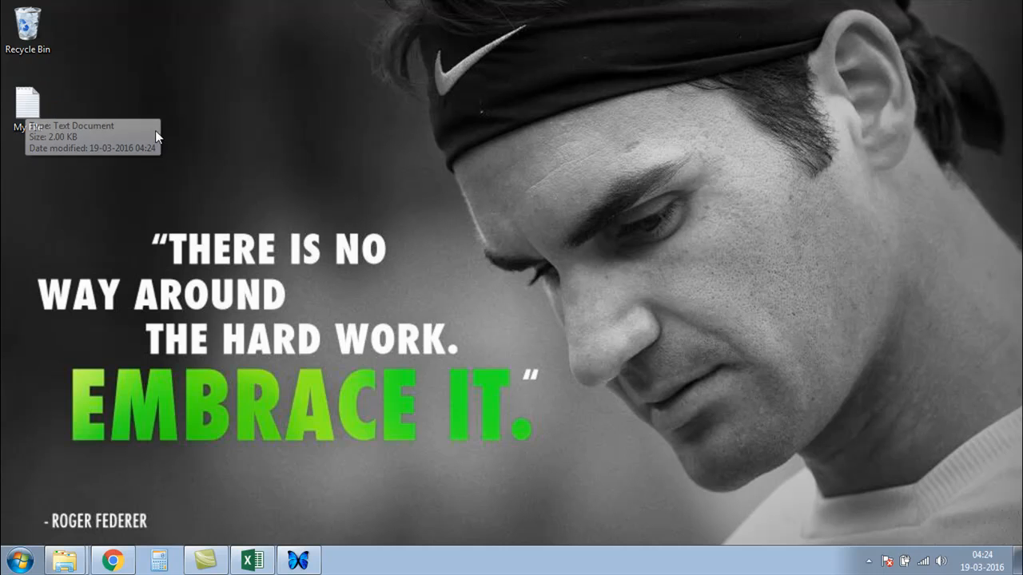
pyautogui.doubleClick(28, 108)
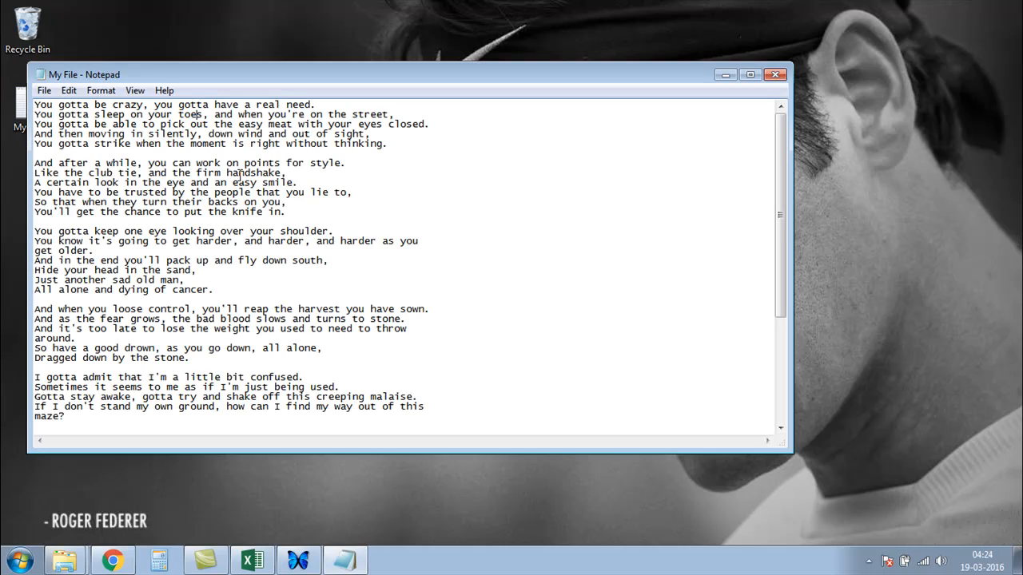
pyautogui.scroll(-3)
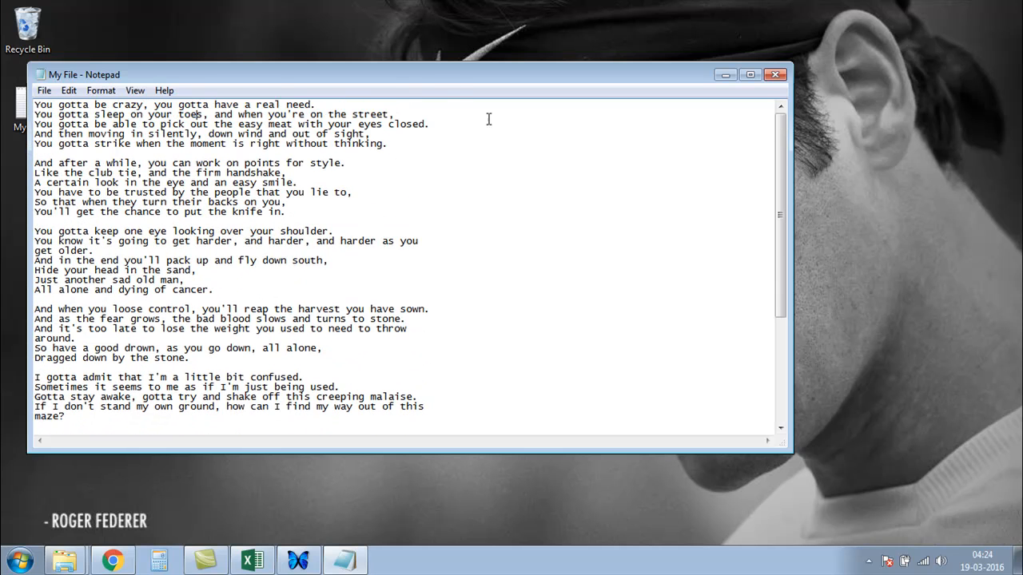
pyautogui.moveTo(460, 323)
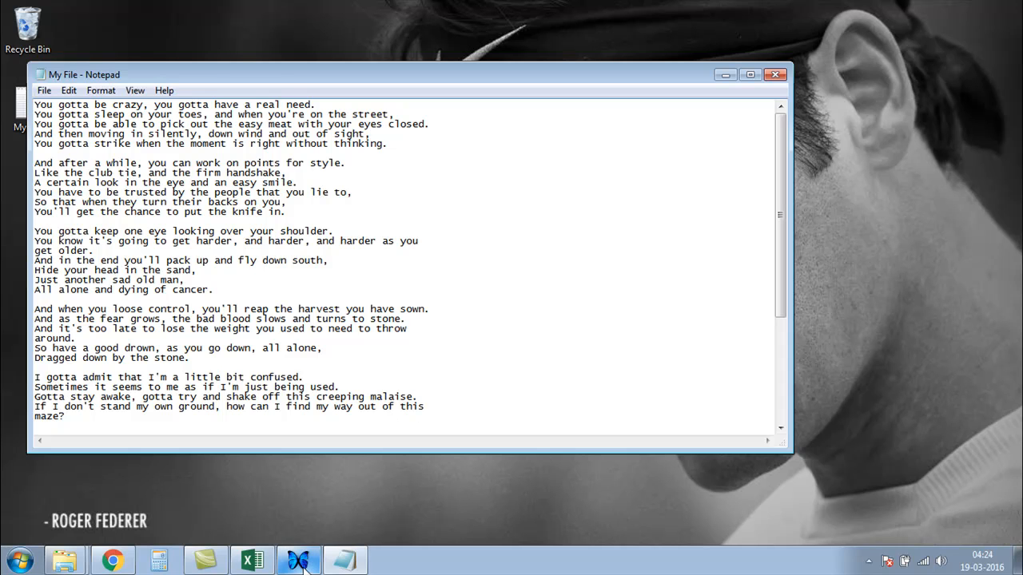
pyautogui.click(345, 559)
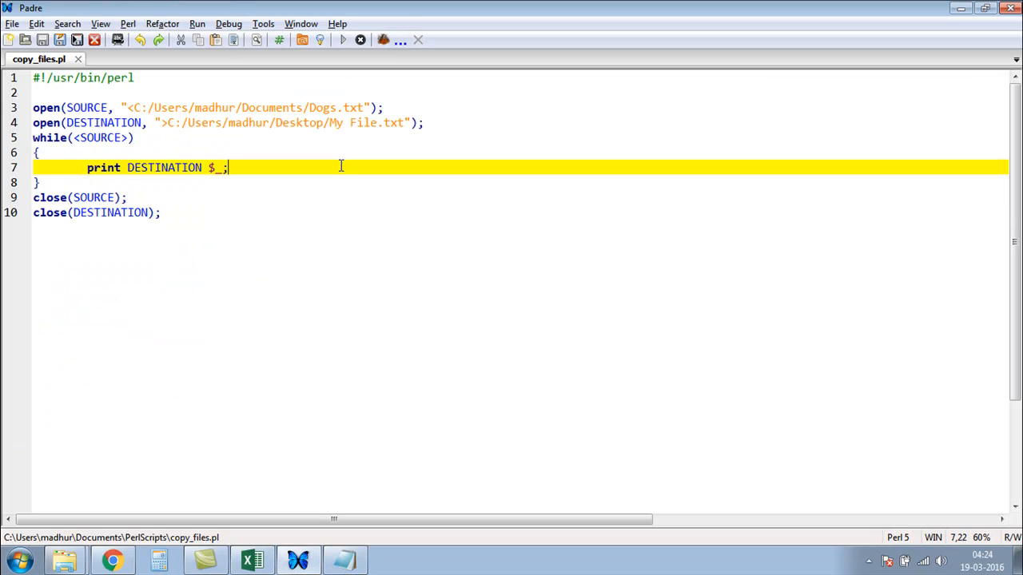